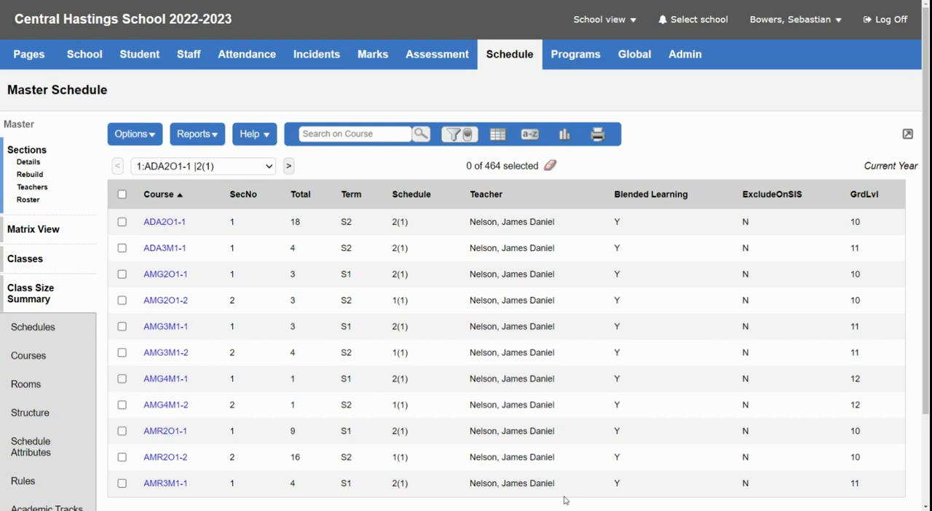
pyautogui.moveTo(507, 41)
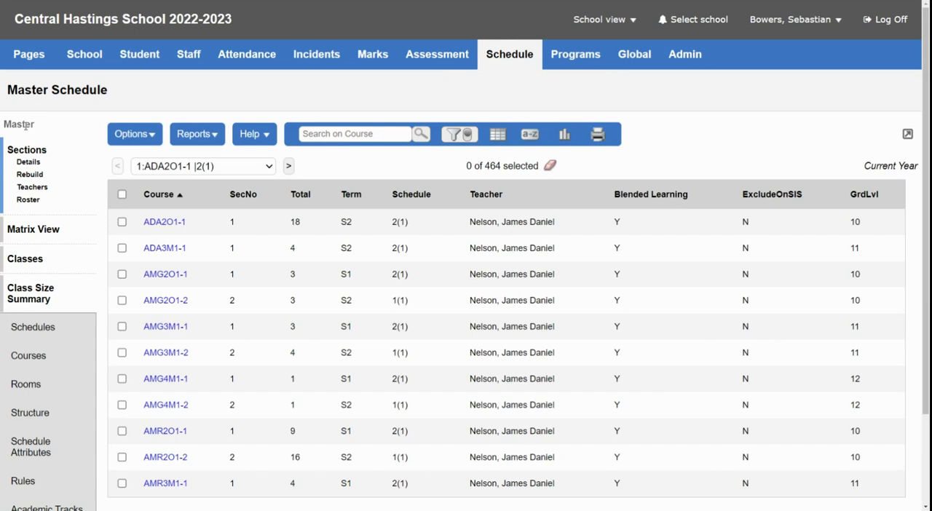
# - Bring up the page list above the 464 Master Schedule sections
pyautogui.click(166, 299)
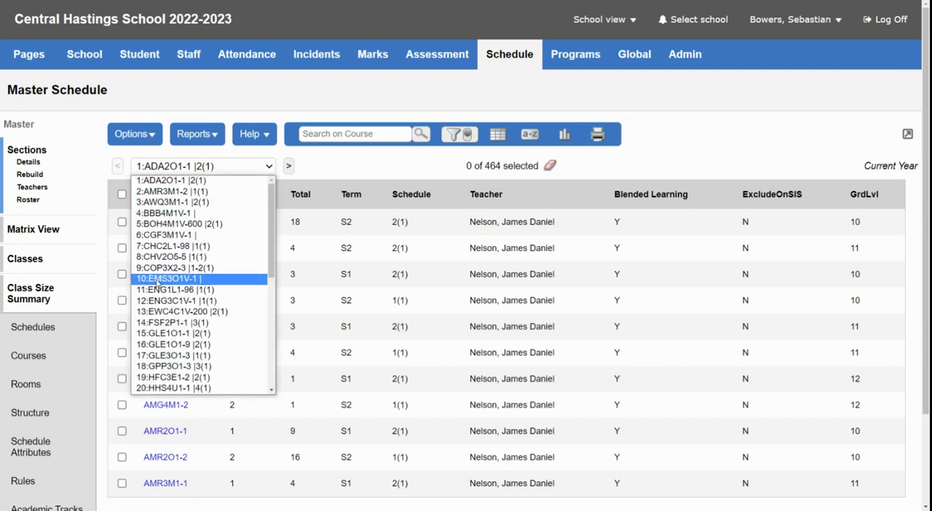
# - Jump to page 9, page forward and select the ENG1D1, ENG1L1 and following English sections
pyautogui.click(167, 268)
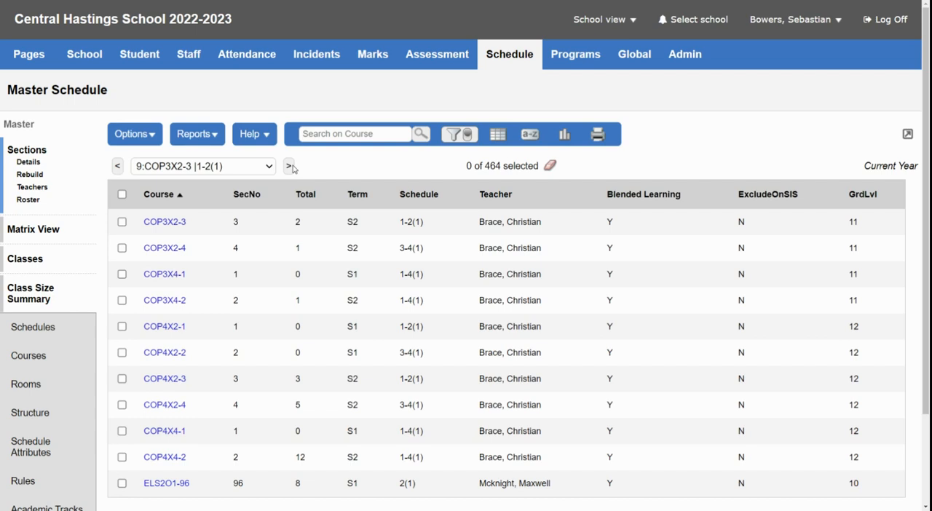
pyautogui.click(289, 166)
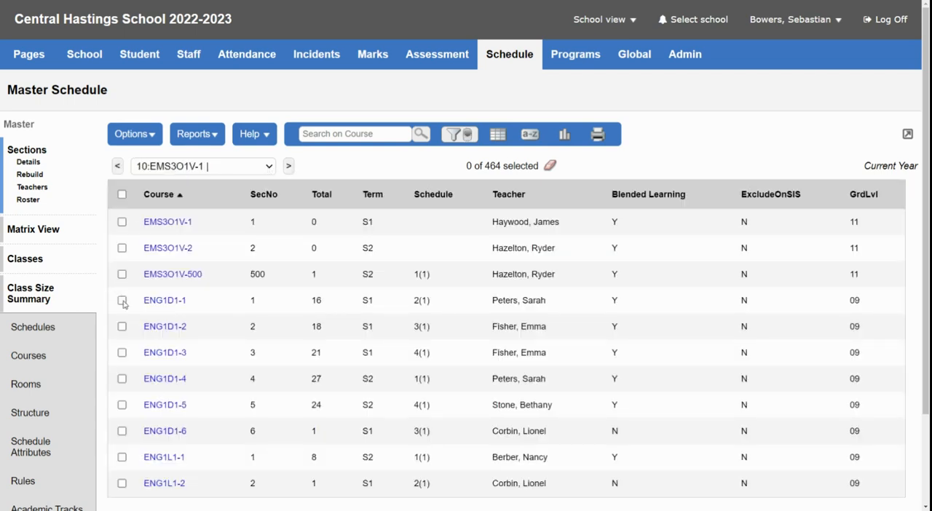
pyautogui.click(122, 194)
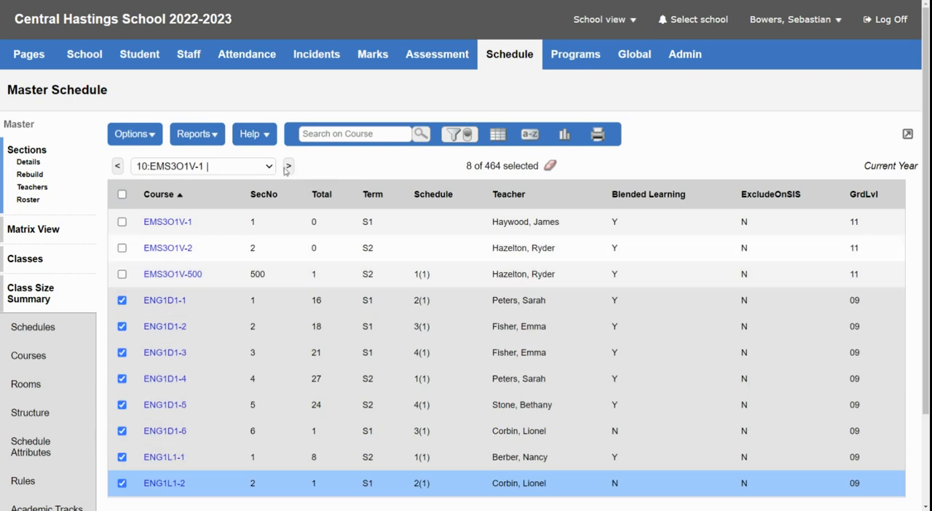
pyautogui.click(288, 166)
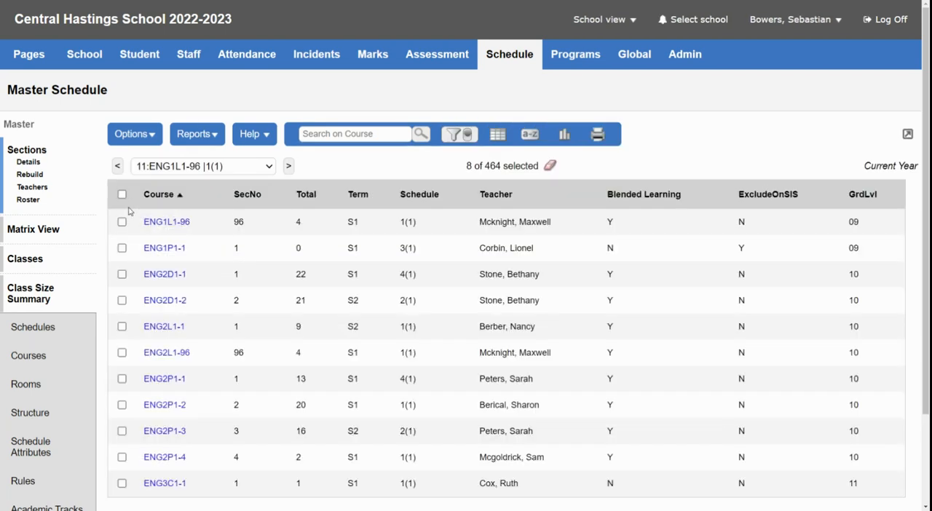
pyautogui.click(123, 194)
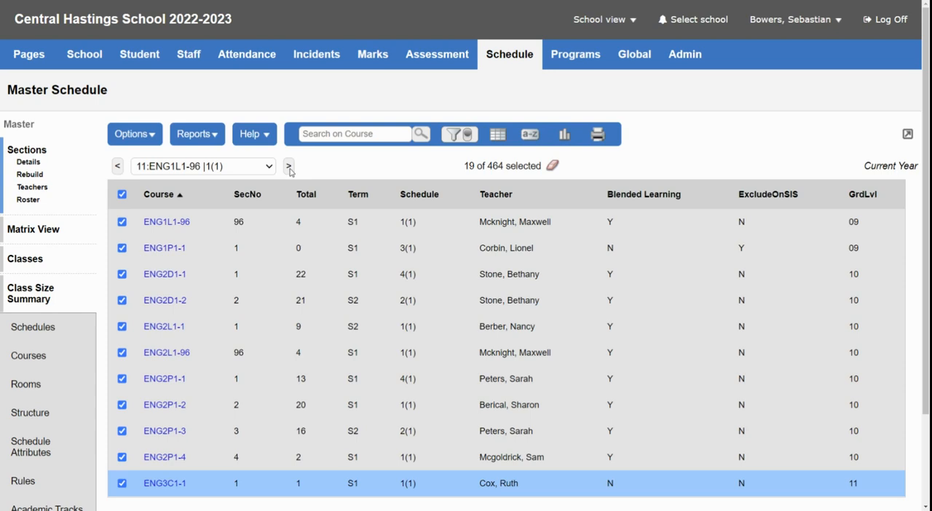
# - Add the ENG4C1-1, ENG4C1-2, ENG4E1 and ENG4U1-1 sections, reaching 25 selected
pyautogui.click(288, 166)
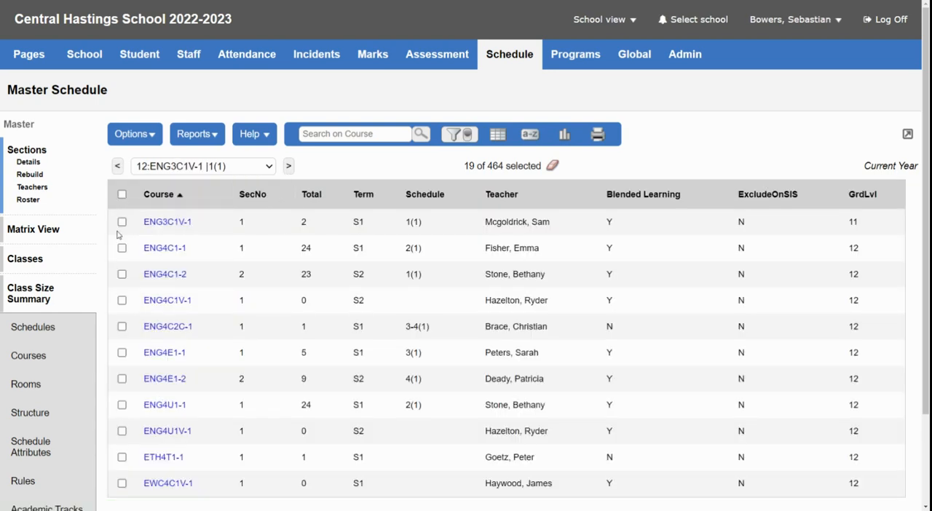
pyautogui.click(123, 274)
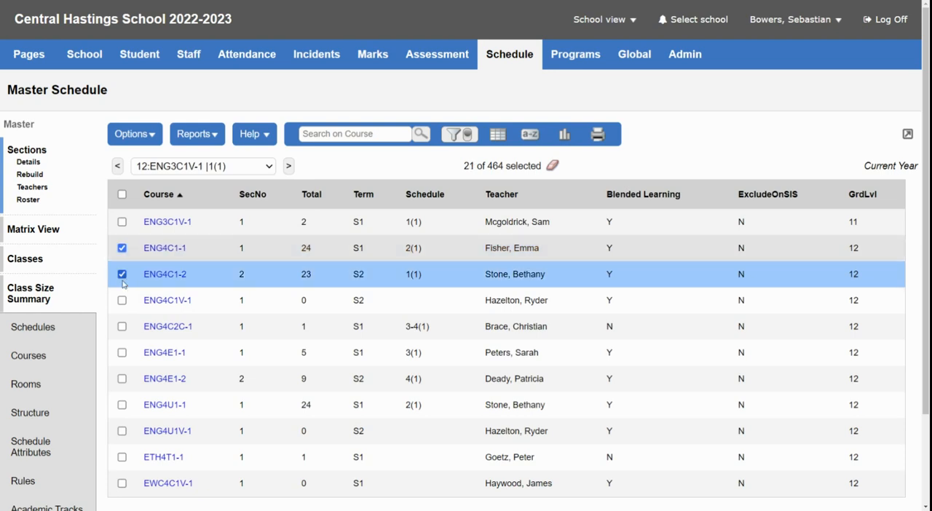
pyautogui.click(122, 352)
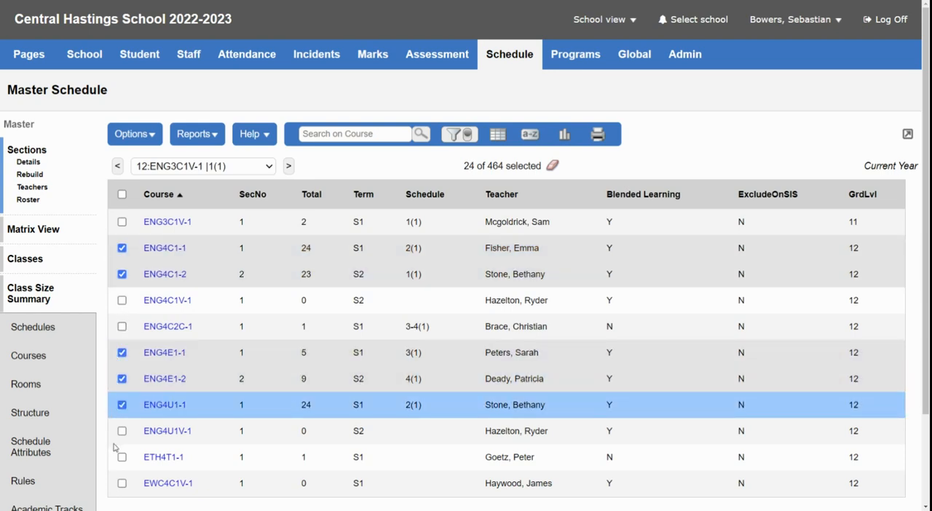
pyautogui.click(288, 166)
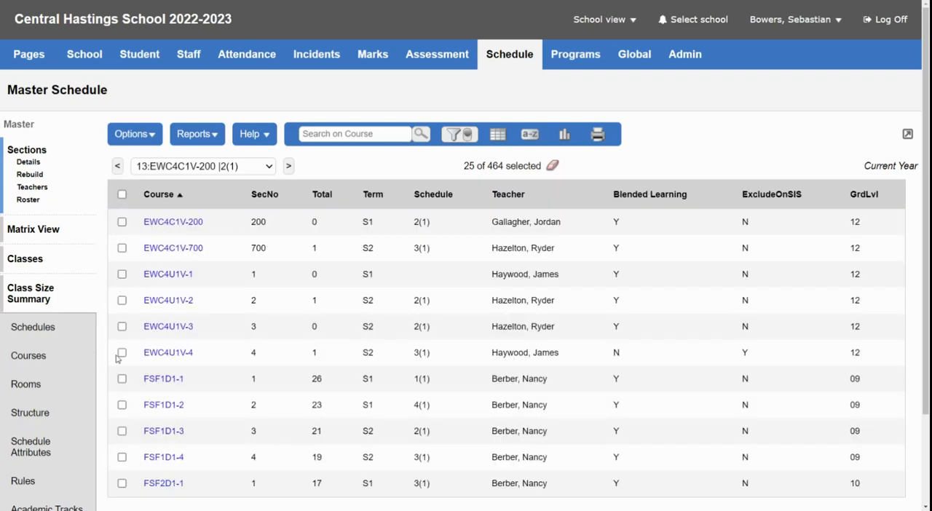
pyautogui.click(167, 353)
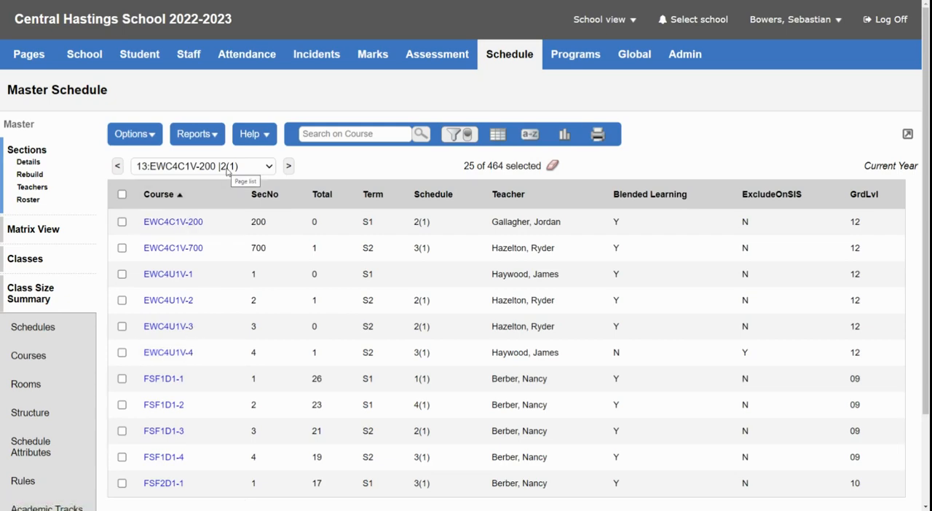
pyautogui.click(203, 166)
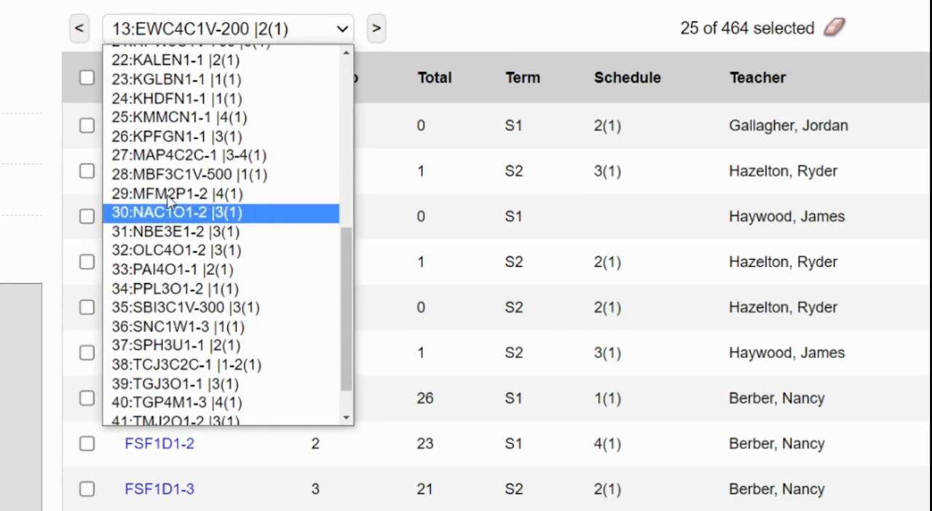
pyautogui.moveTo(162, 225)
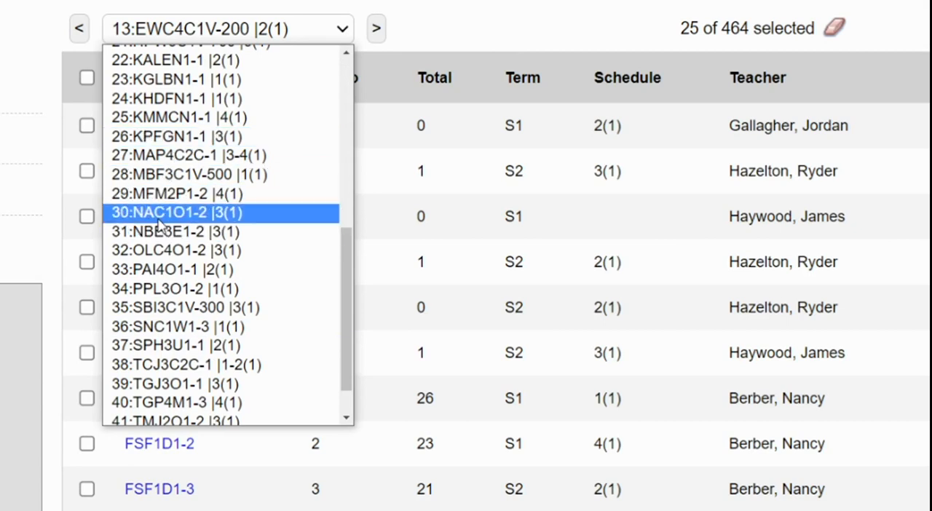
# - Add the NAC, NBE and OLC4O1-2 to -4 sections, then show only the 40 selected
pyautogui.click(175, 212)
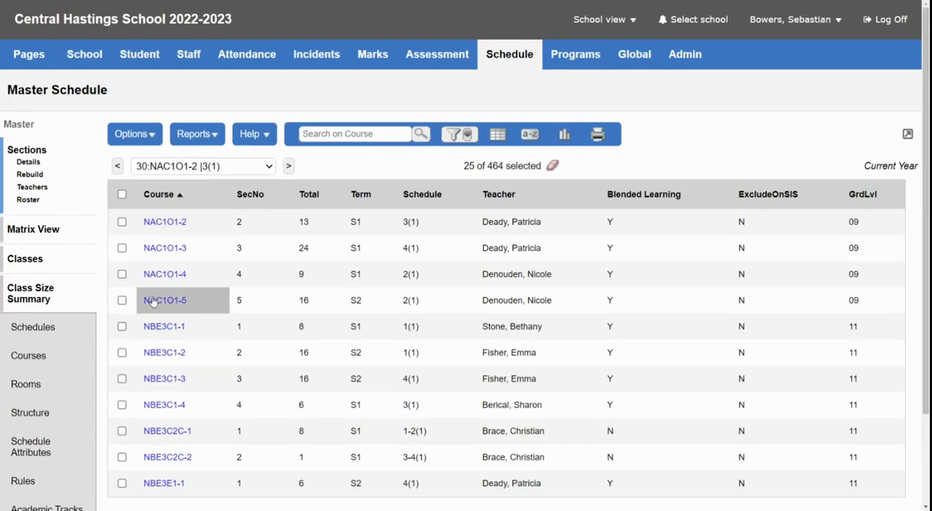
pyautogui.click(288, 166)
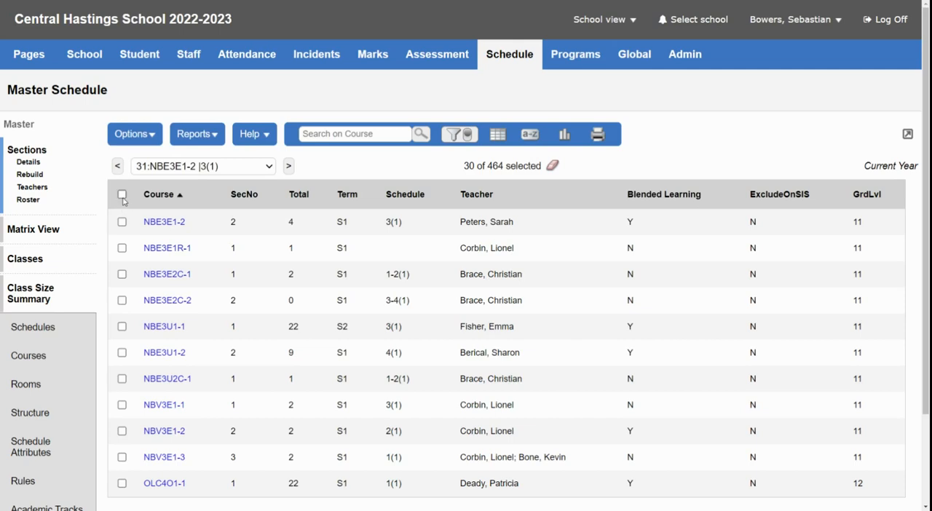
pyautogui.click(122, 195)
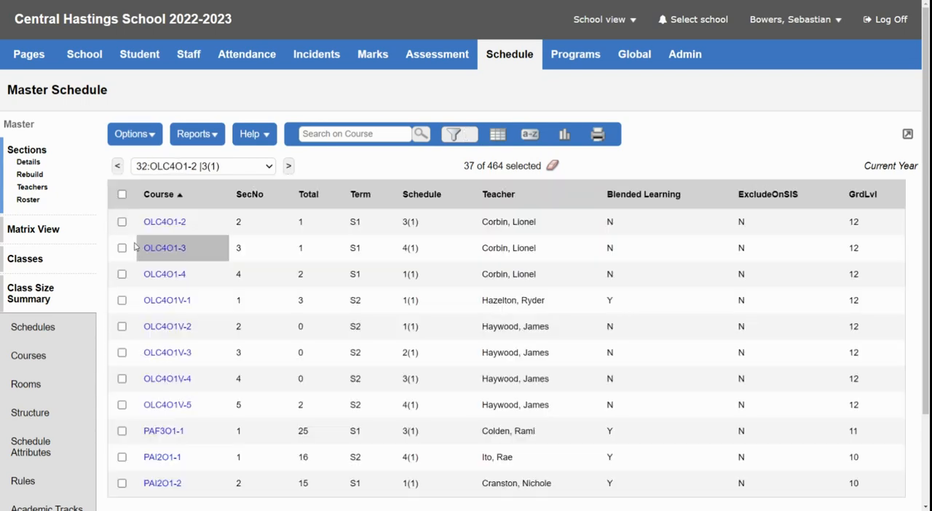
pyautogui.click(122, 221)
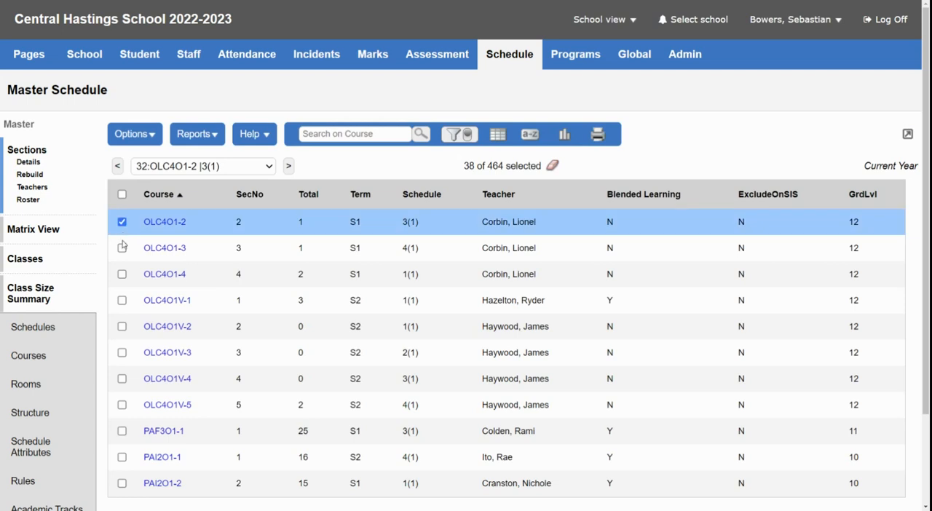
pyautogui.click(122, 274)
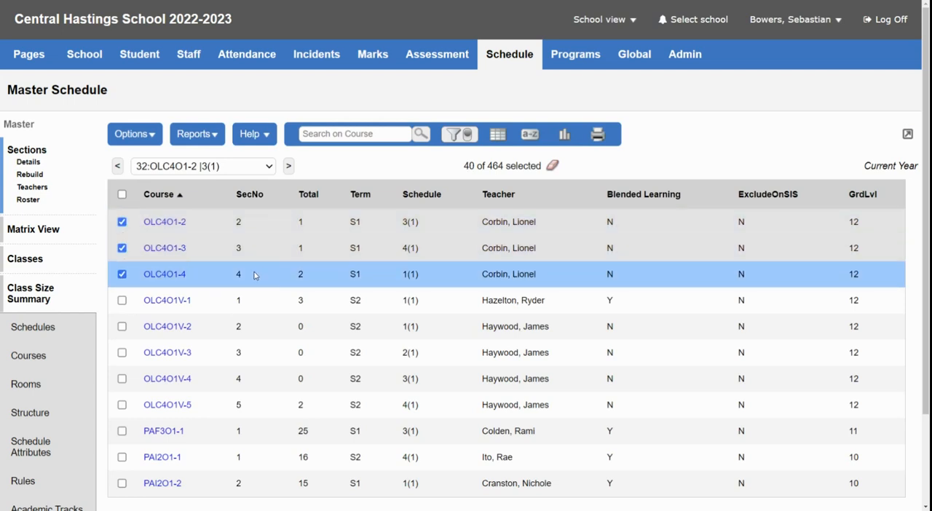
pyautogui.click(134, 134)
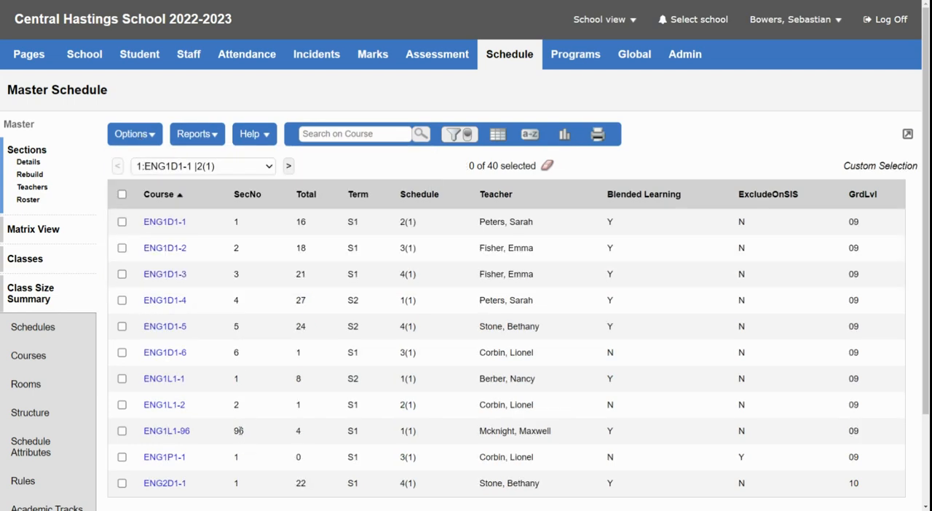
# - Sort the 40 sections by teacher, then schedule and term, ending with teacher as primary order
pyautogui.click(498, 134)
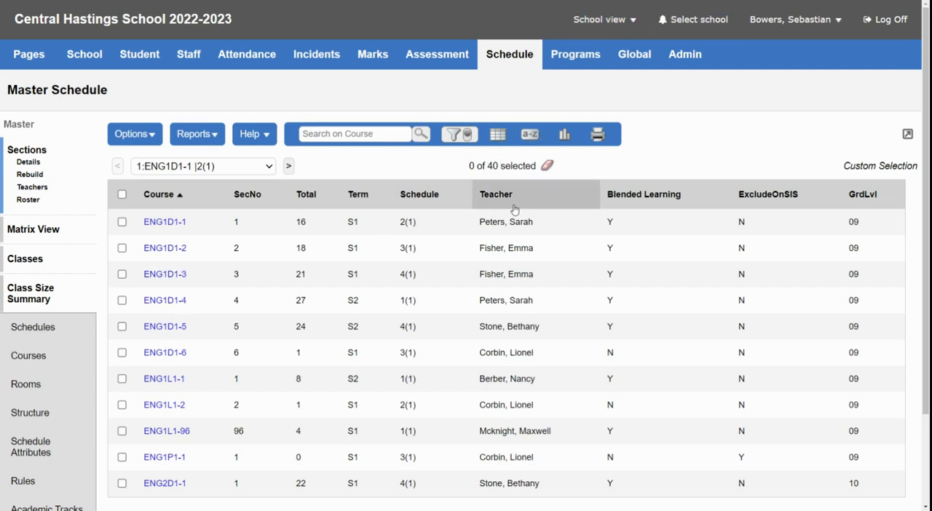
pyautogui.click(495, 194)
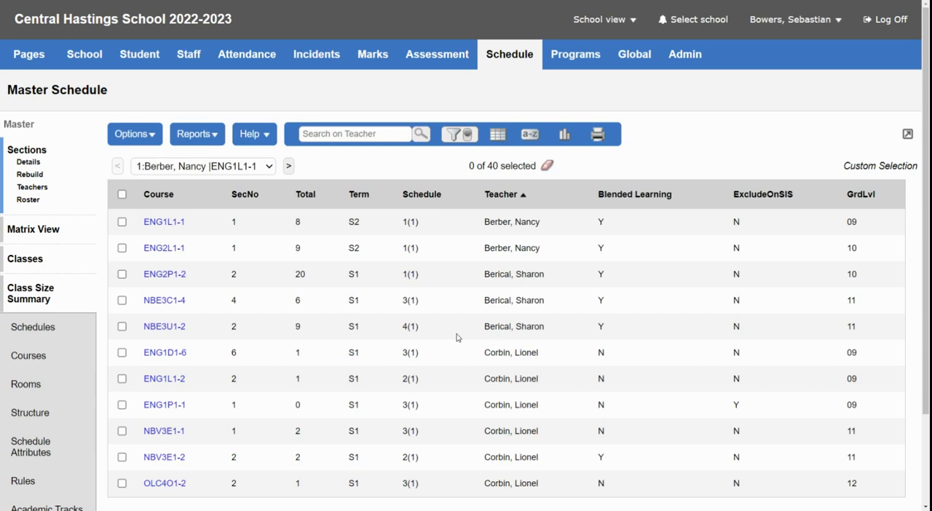
pyautogui.click(399, 193)
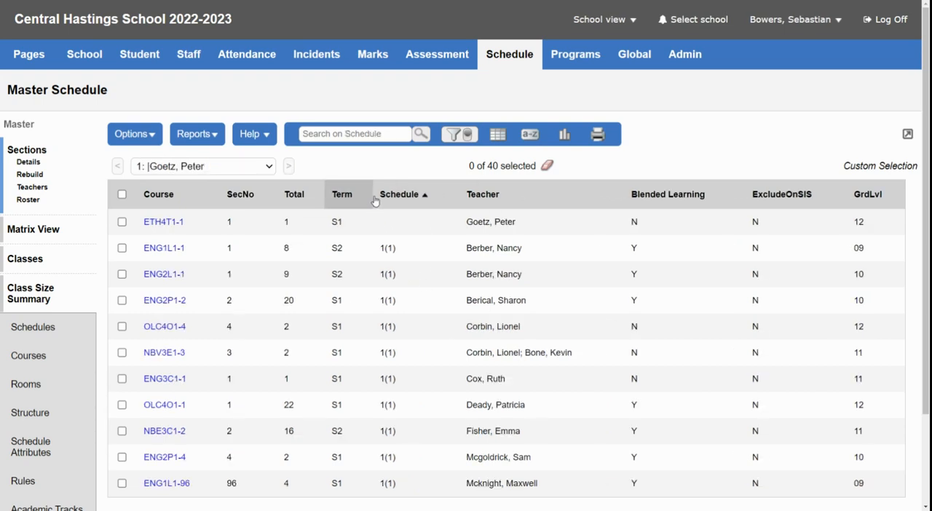
pyautogui.click(484, 194)
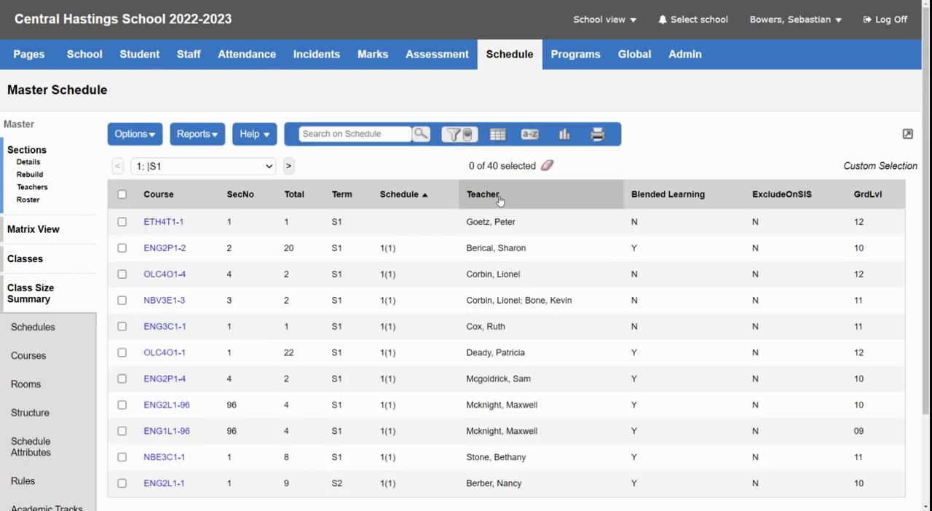
pyautogui.click(483, 194)
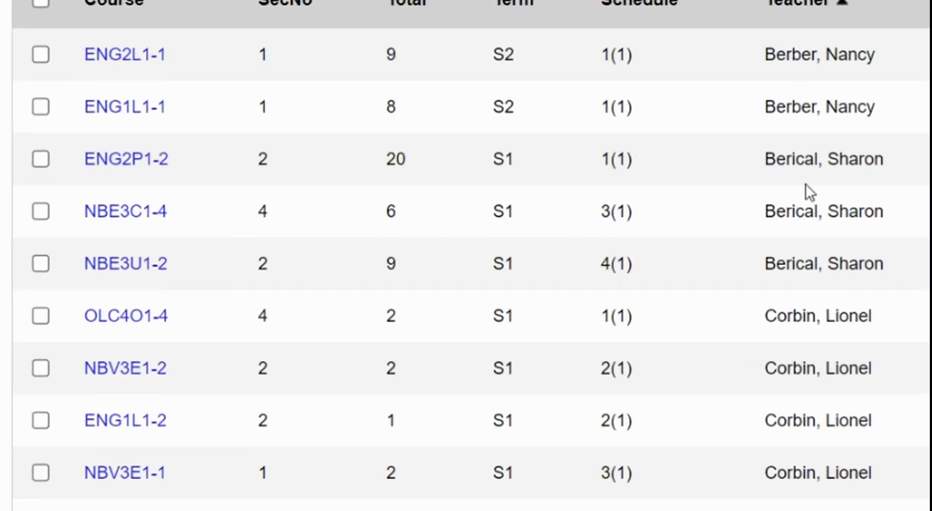
pyautogui.moveTo(774, 157)
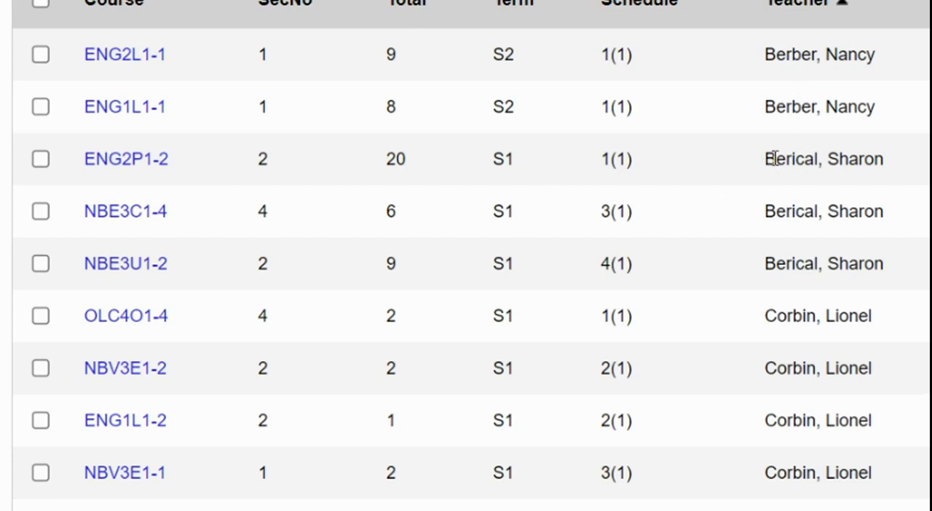
pyautogui.moveTo(420, 190)
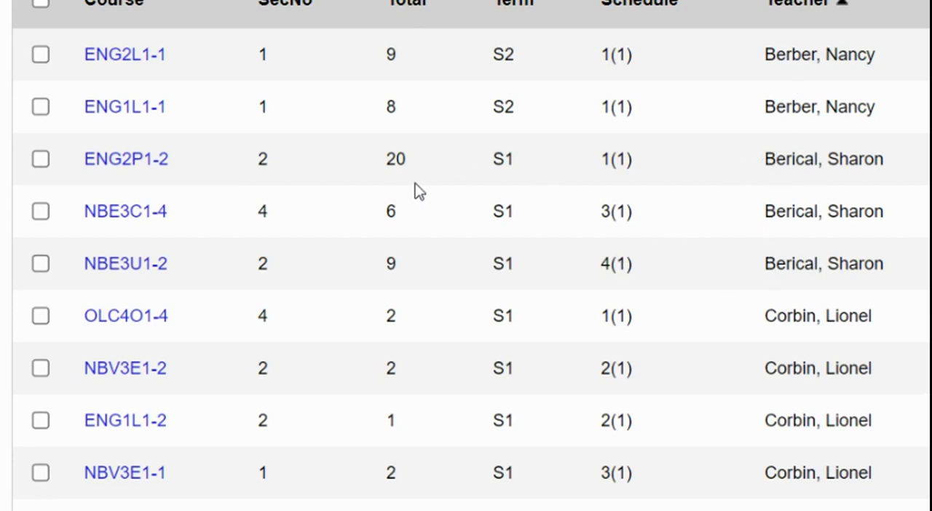
pyautogui.moveTo(473, 282)
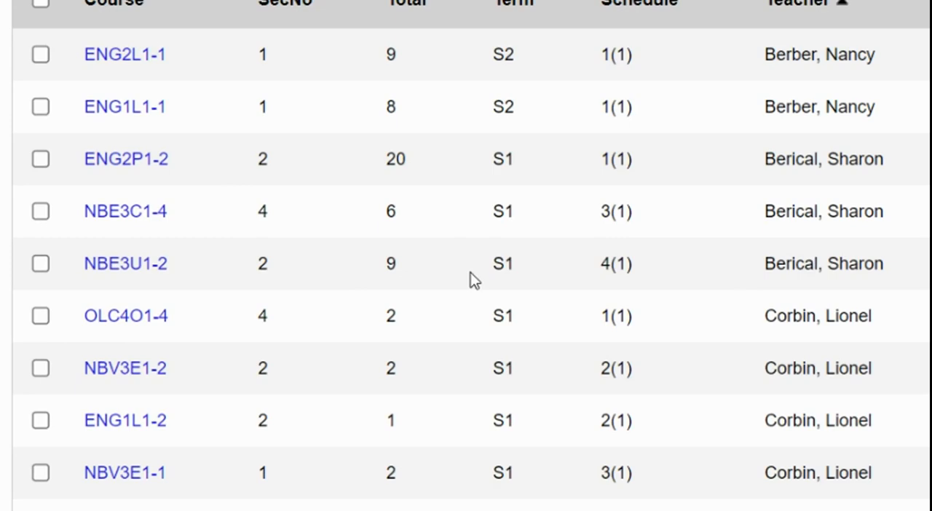